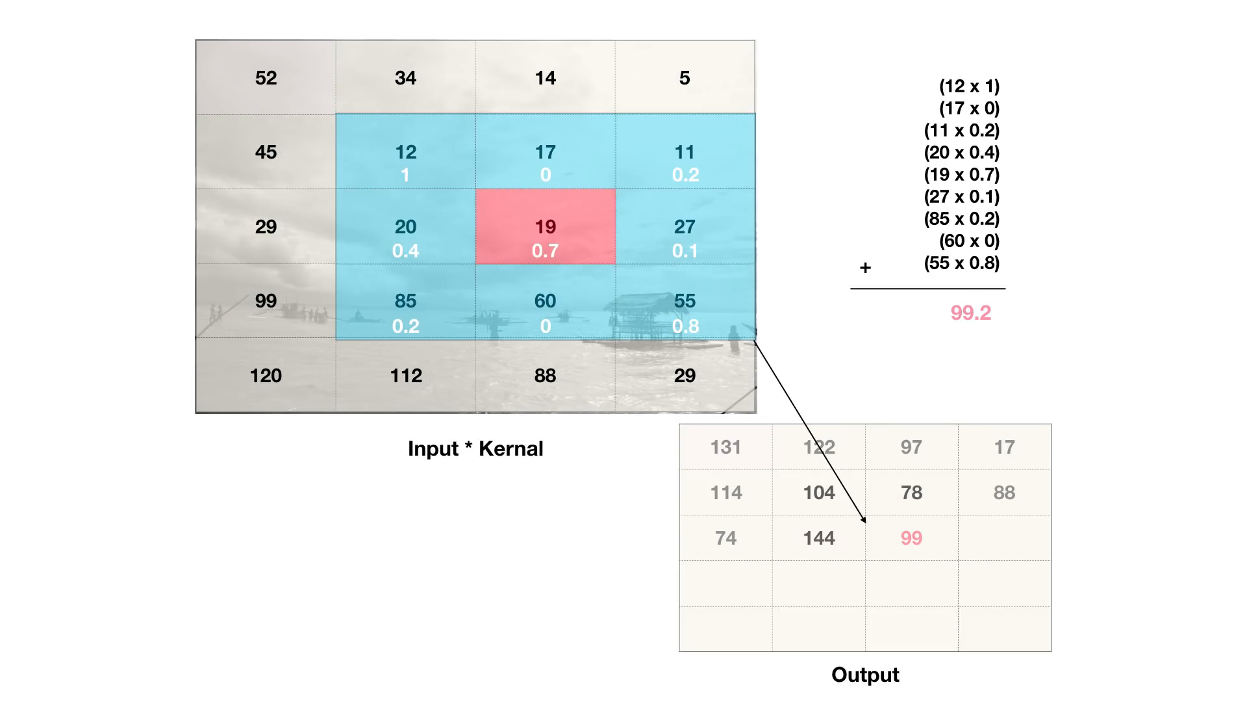
Open conv-demo.py in vi and change the kernel to zeros with a centre 1.
type("vi copn")
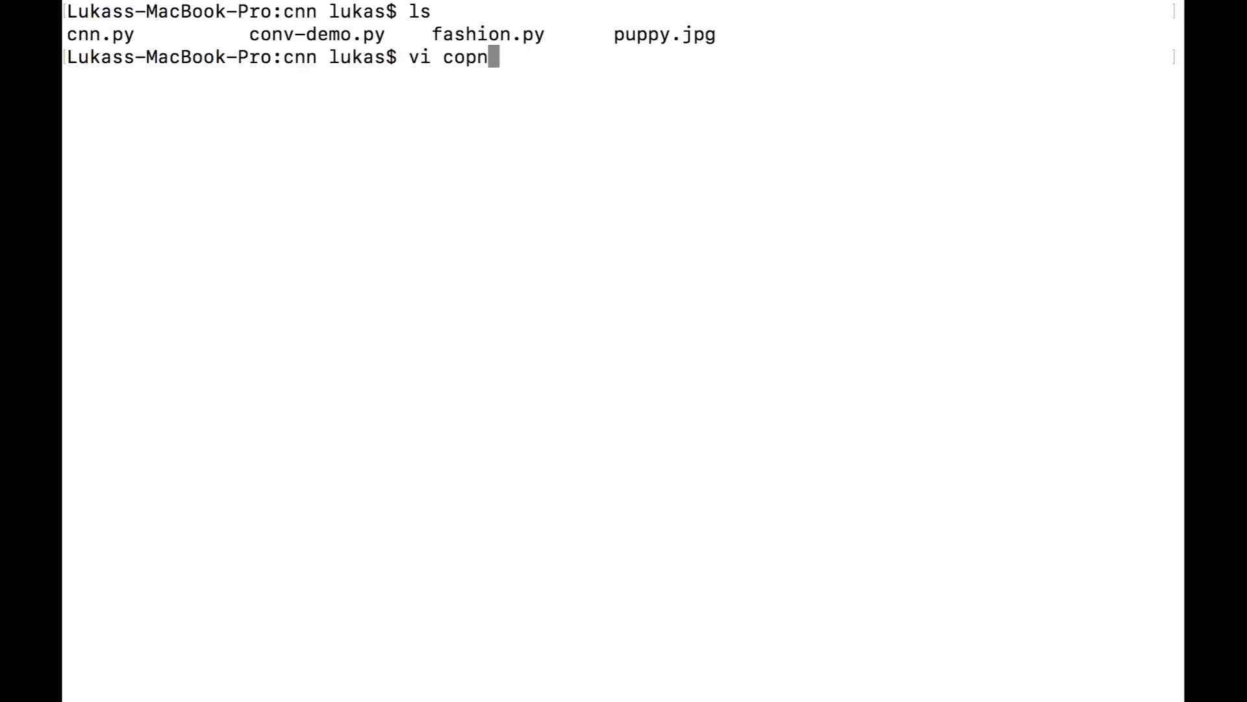
key("Enter")
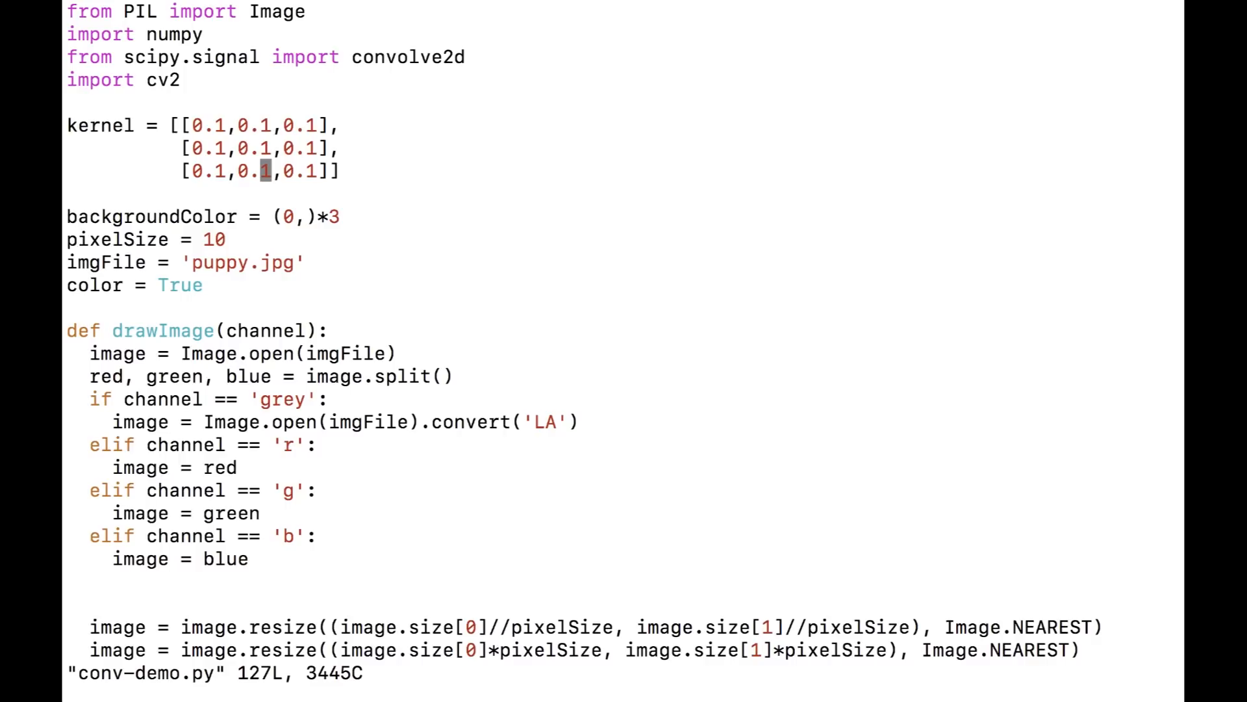
type(":q")
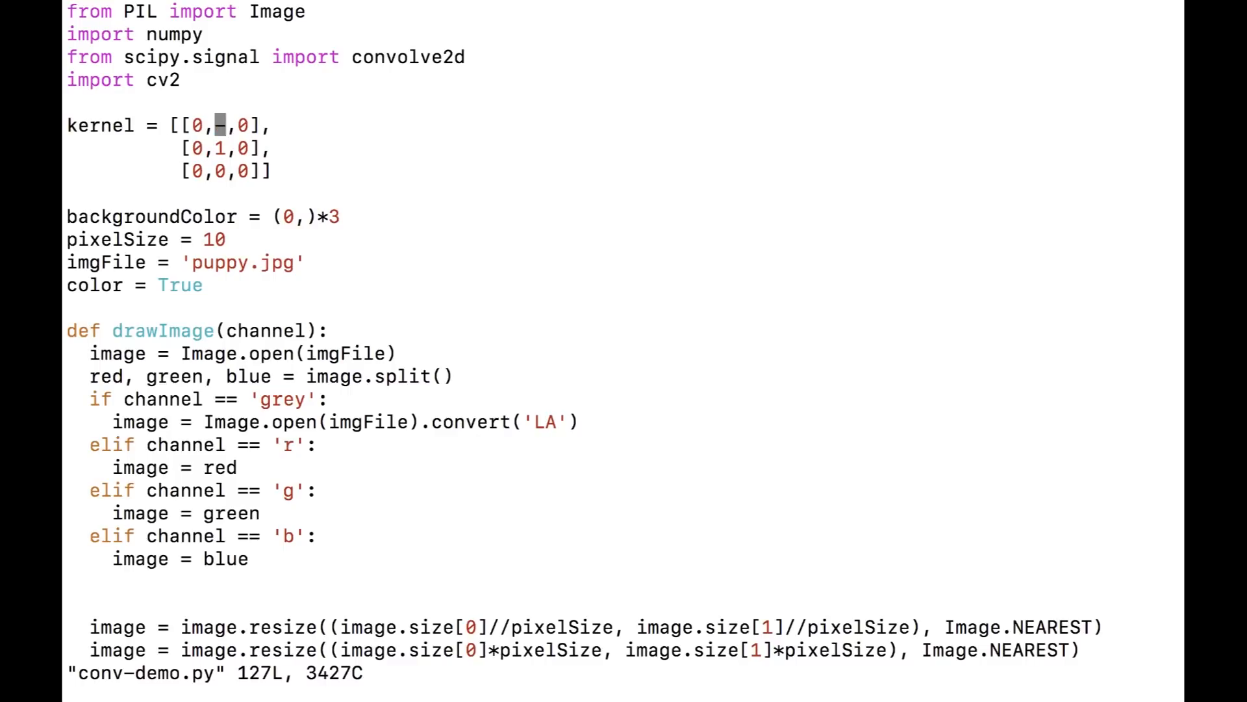
type("-1")
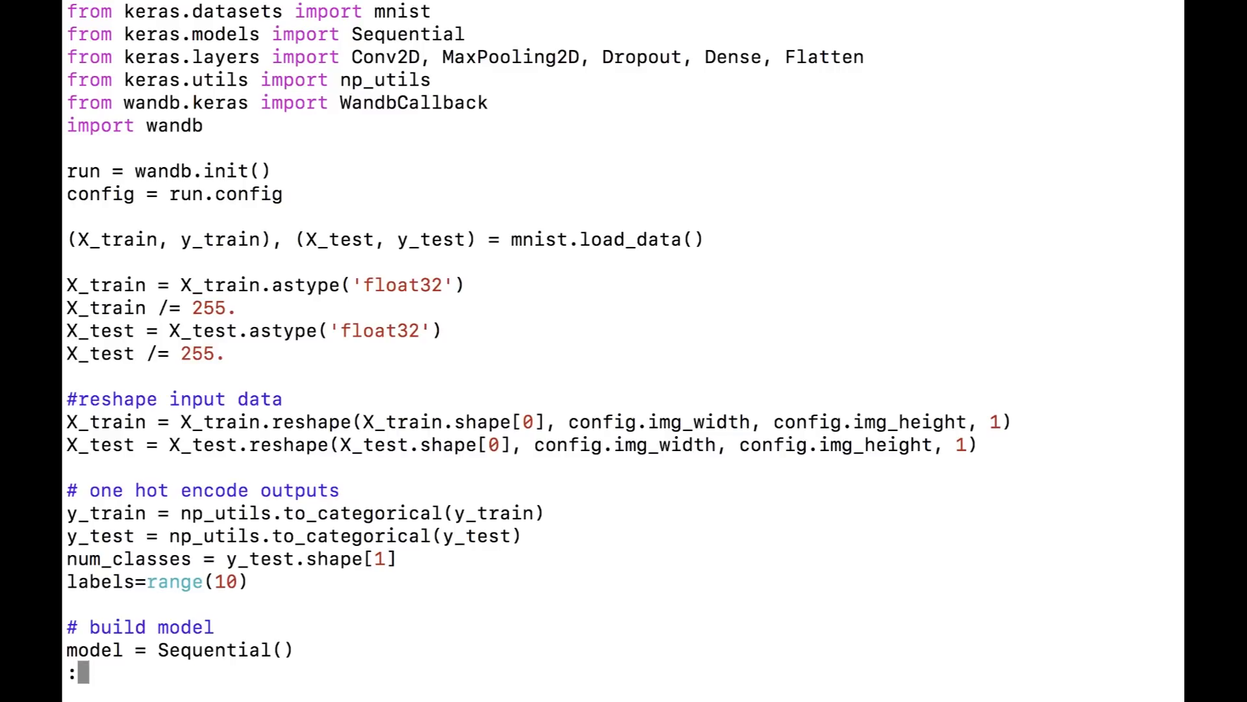
Jump to line 19 of cnn.py and scroll down to the model layers and fit call.
type("19")
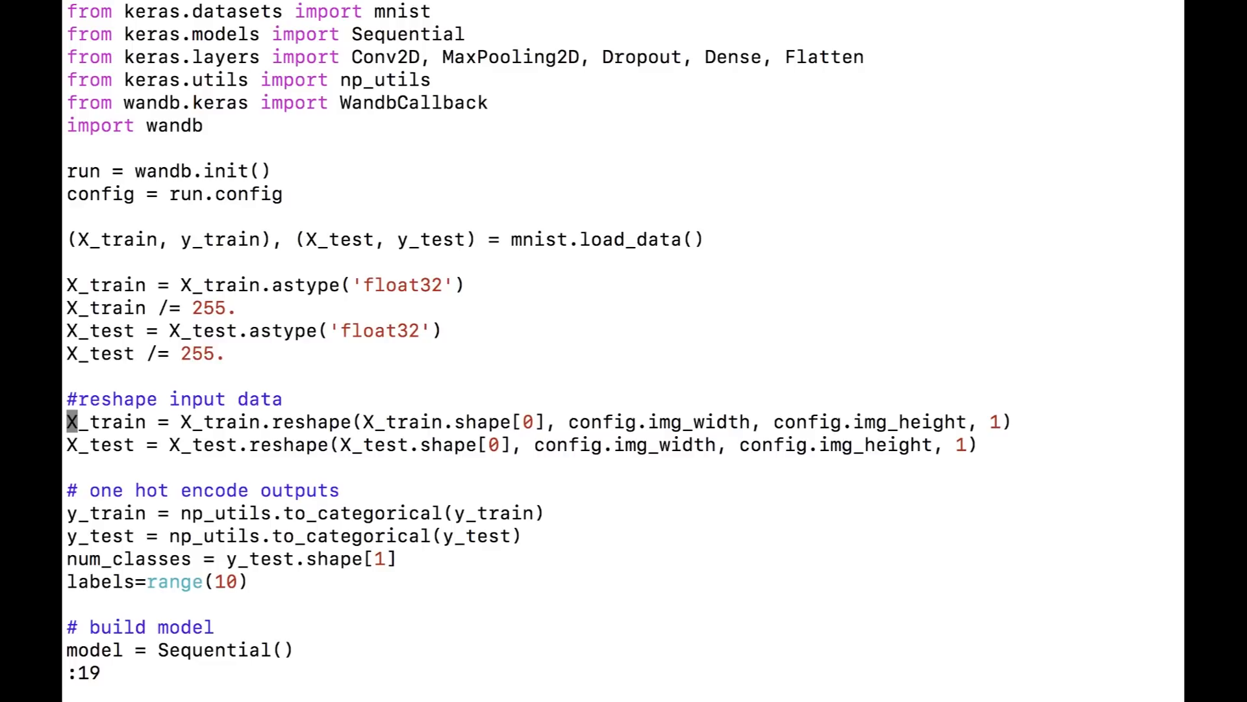
scroll("down", 3)
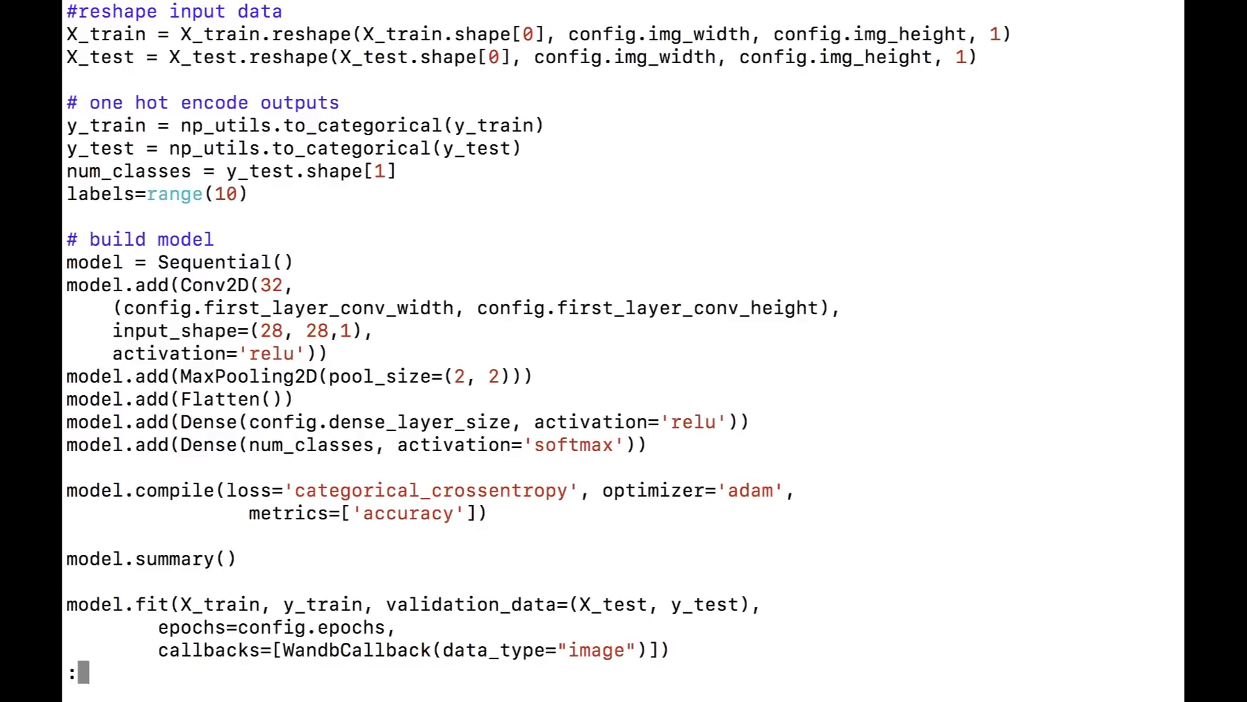
type("29")
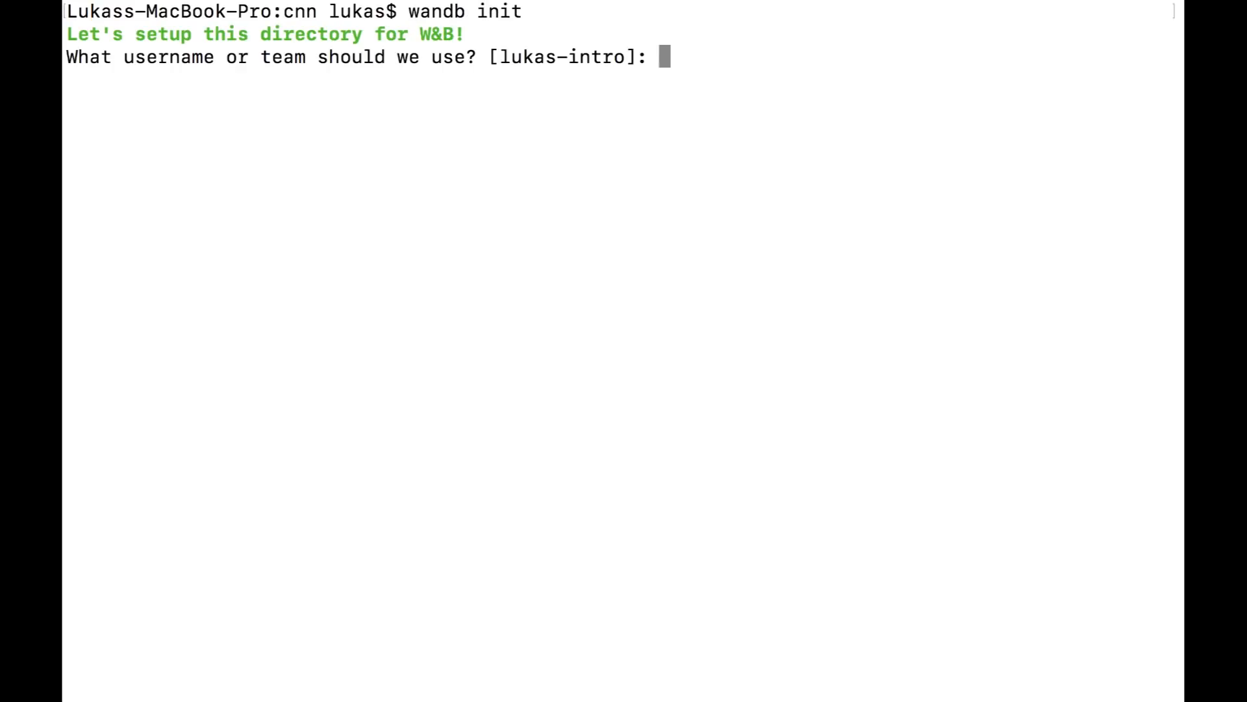
Run wandb init with the default team and create a new project named cnn.
key("enter")
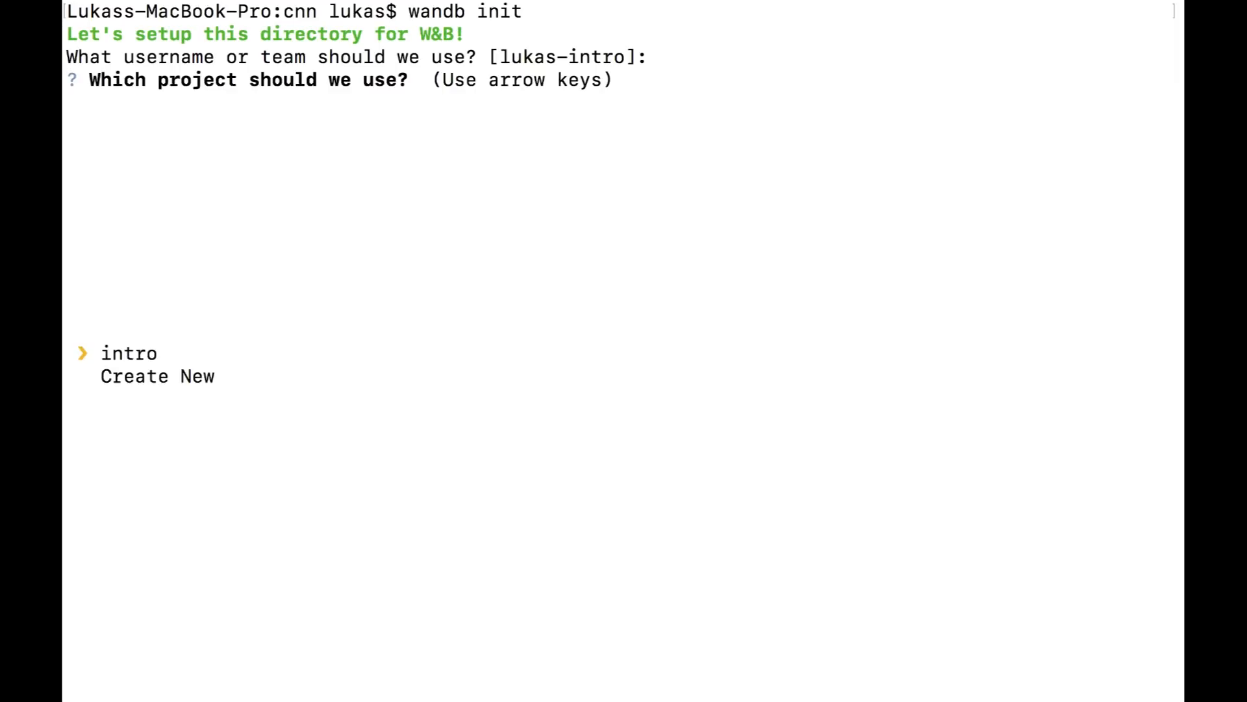
key("Down")
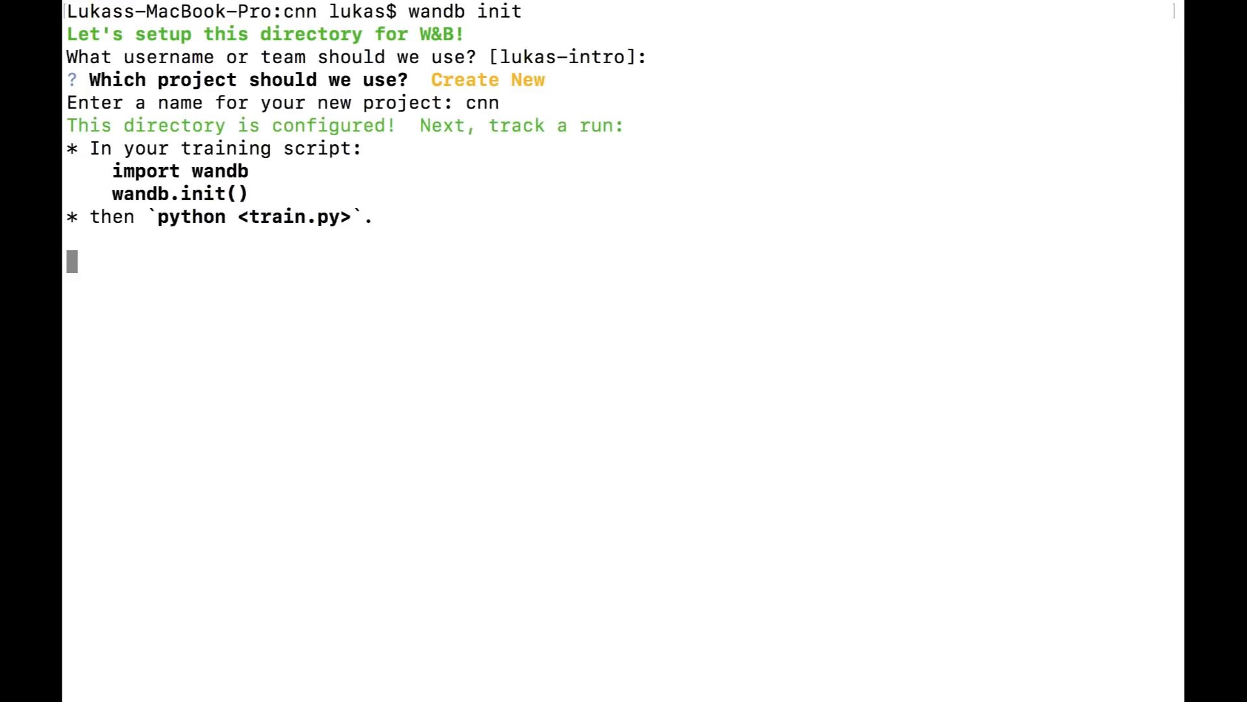
type("python")
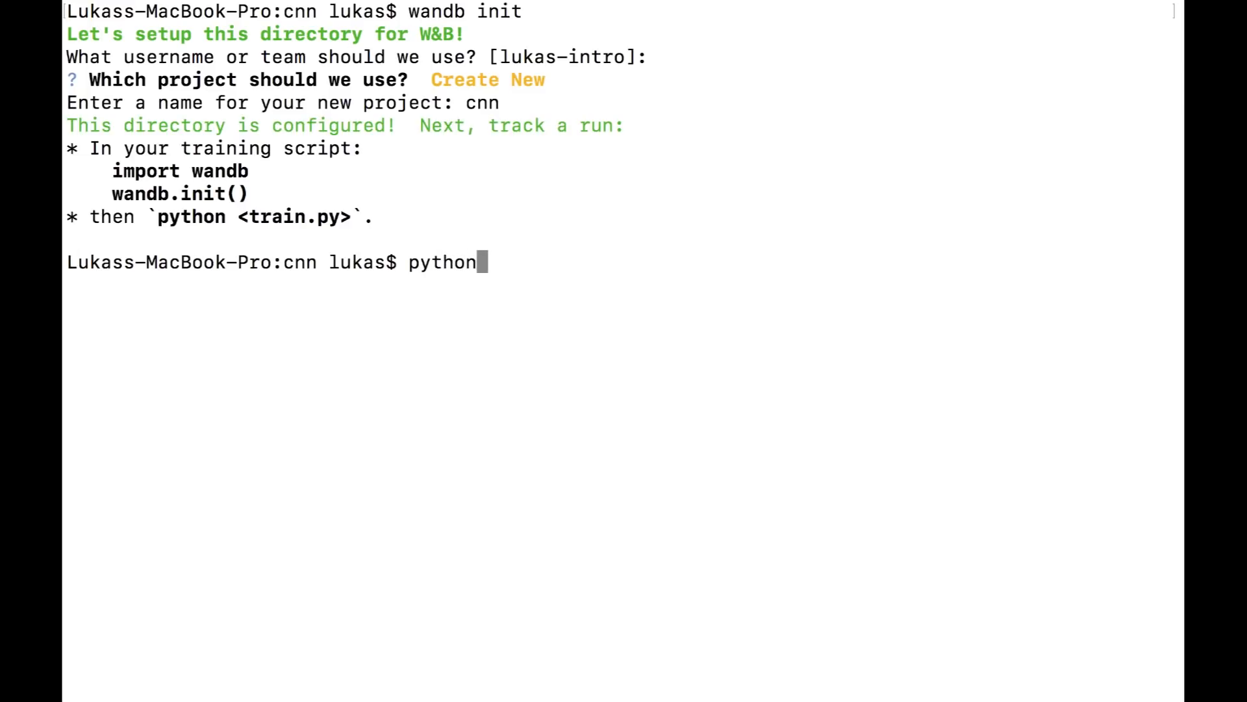
Run python cnn.py and follow the model summary into epoch 1.
type("cnn.py")
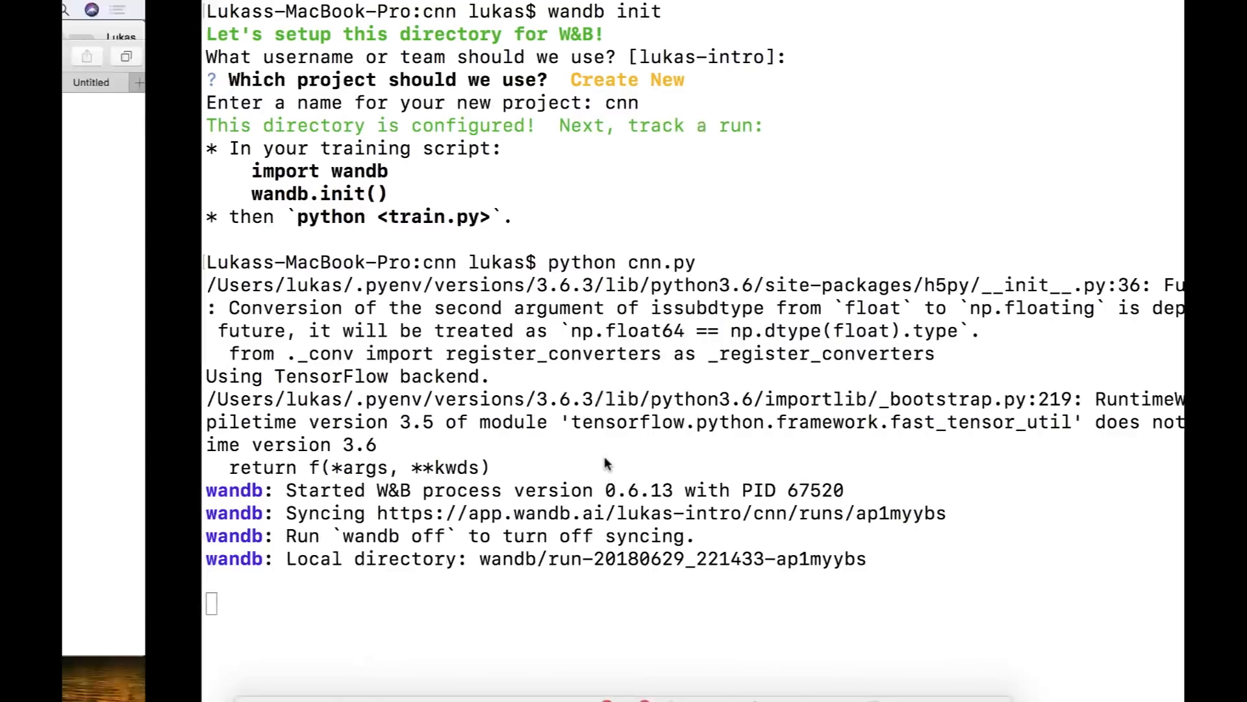
scroll("down", 3)
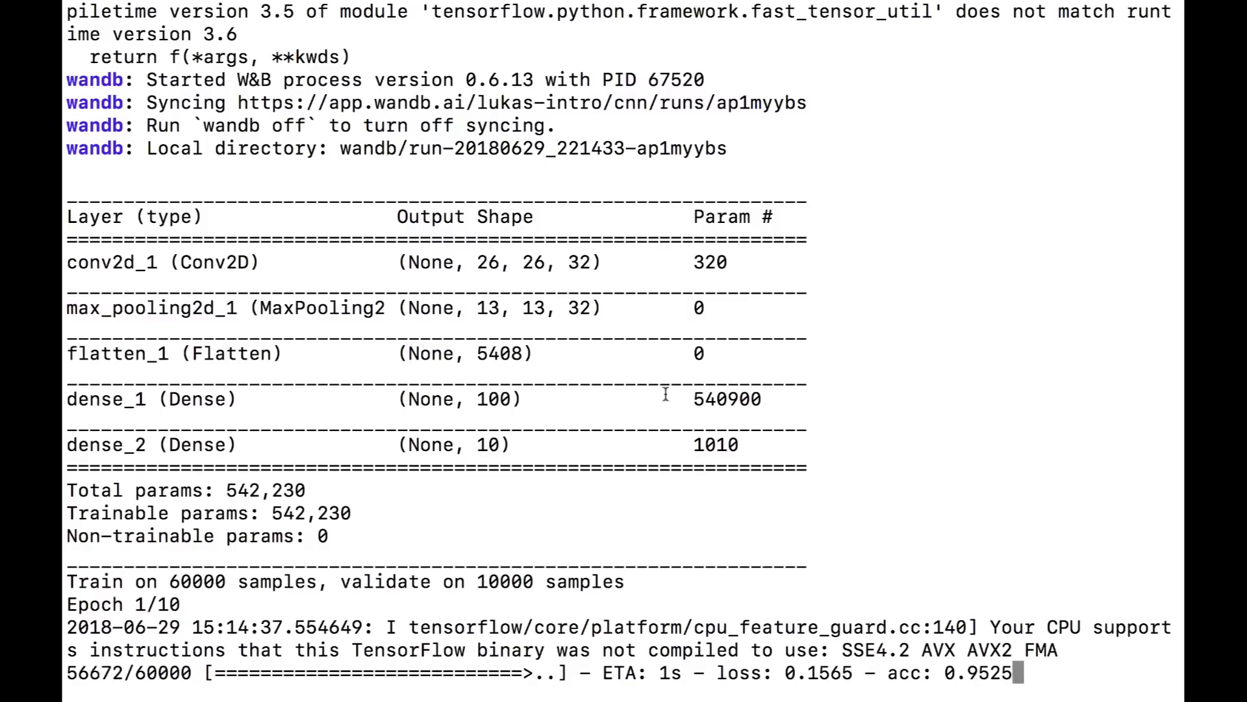
scroll("down", 3)
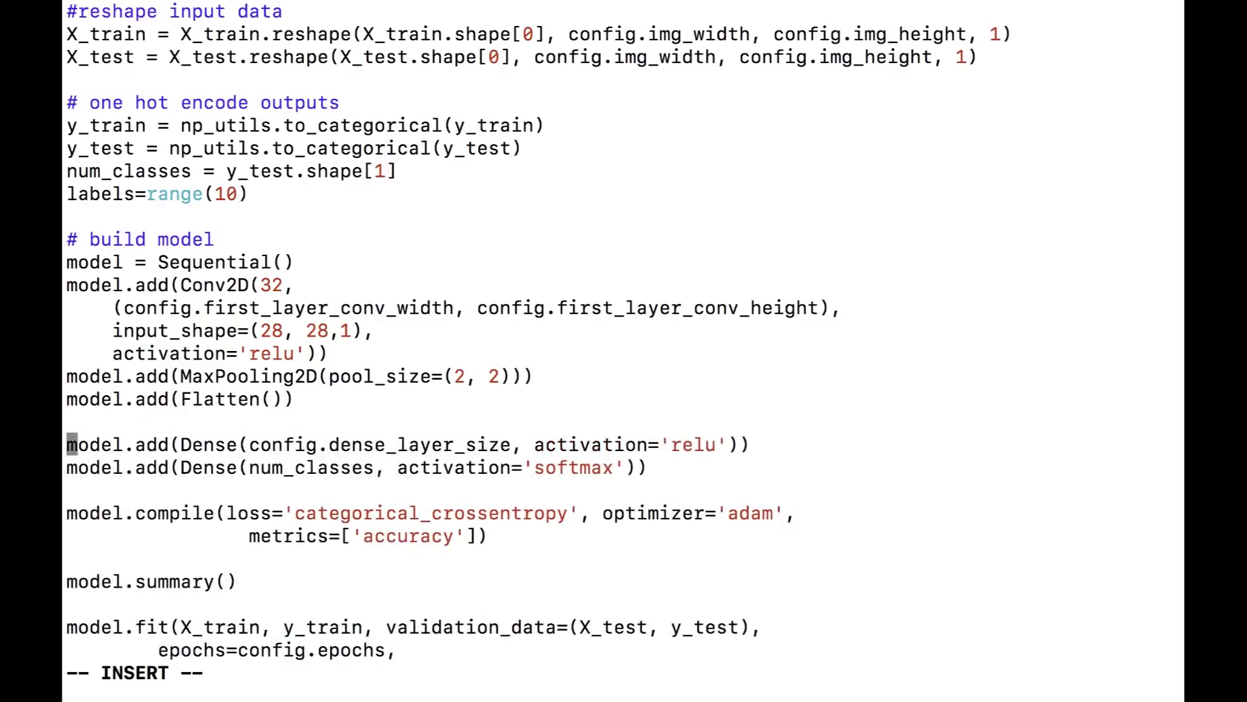
Add model.add(Dropout(0.4)) after the Flatten layer and after the first Dense layer.
type("model.add")
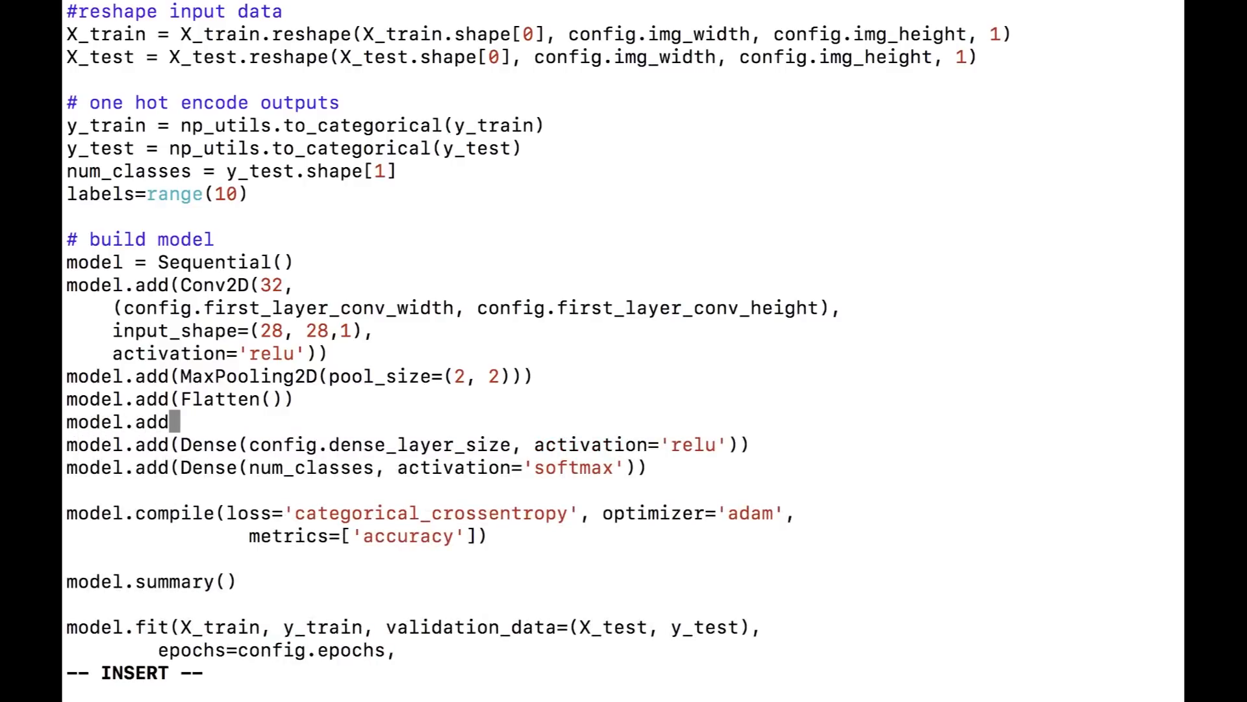
type("Dropout")
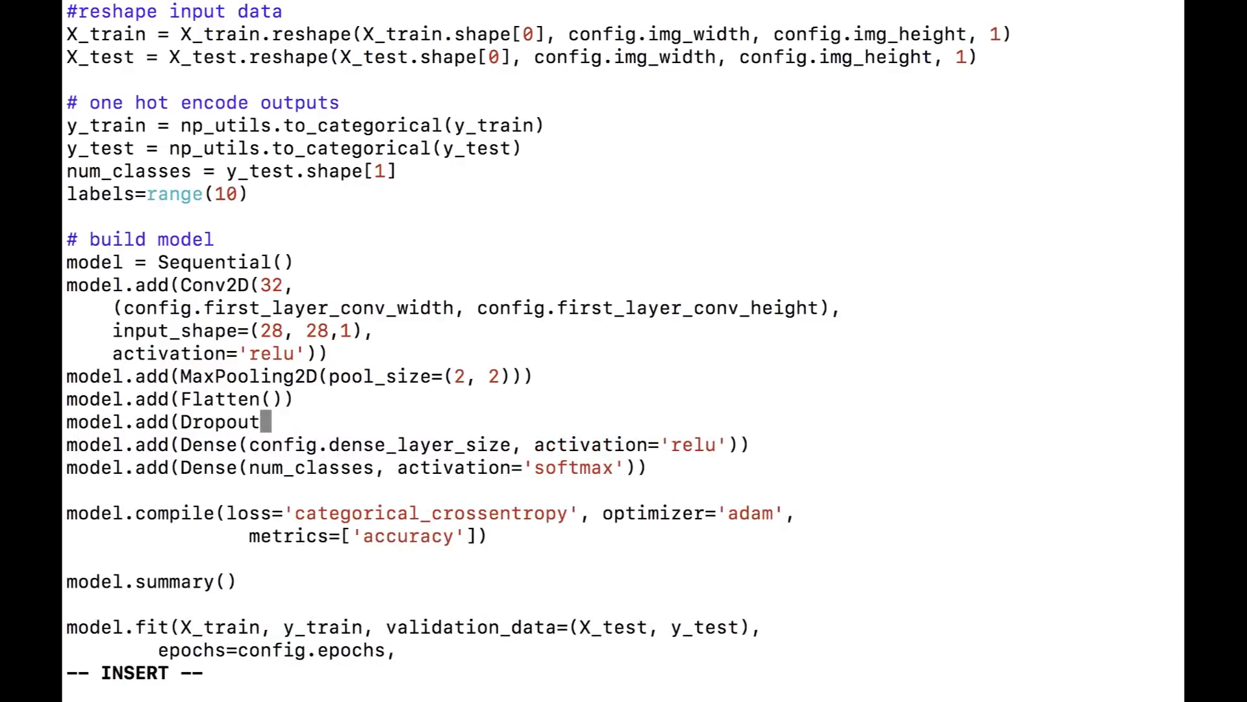
type("(0.4))")
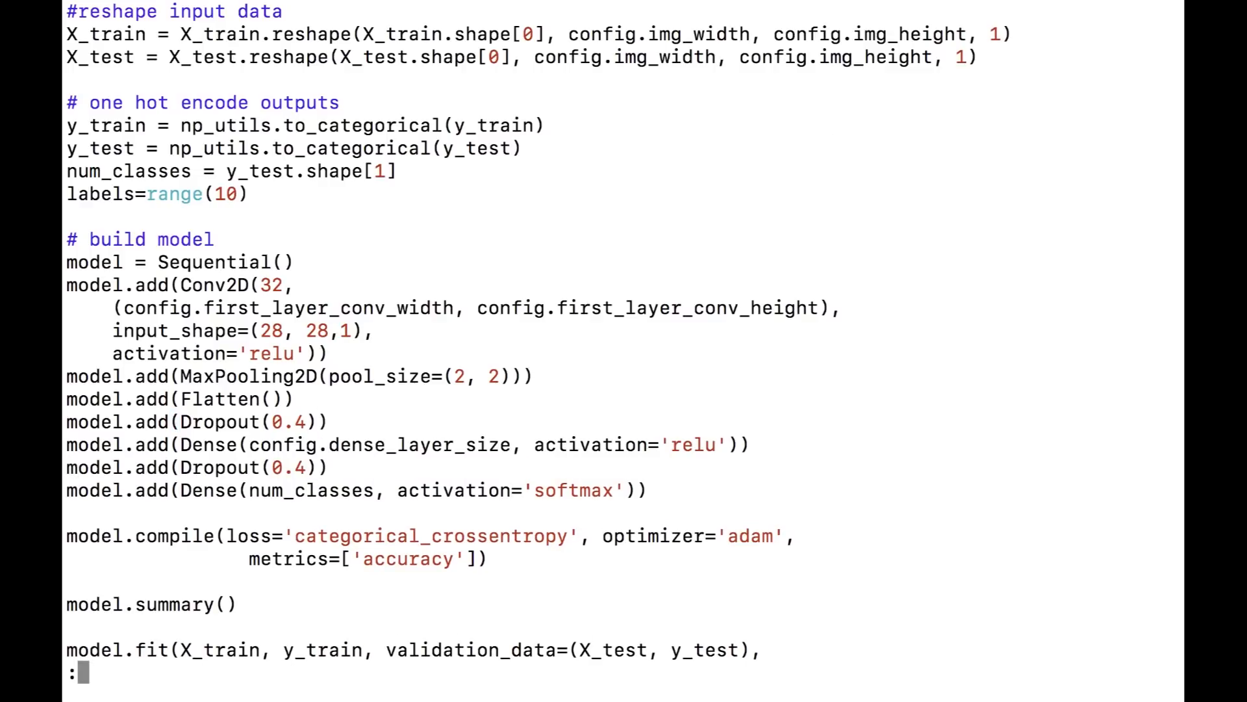
Save cnn.py with :wq, rerun training, and check the dropout layers in the summary.
type("wq")
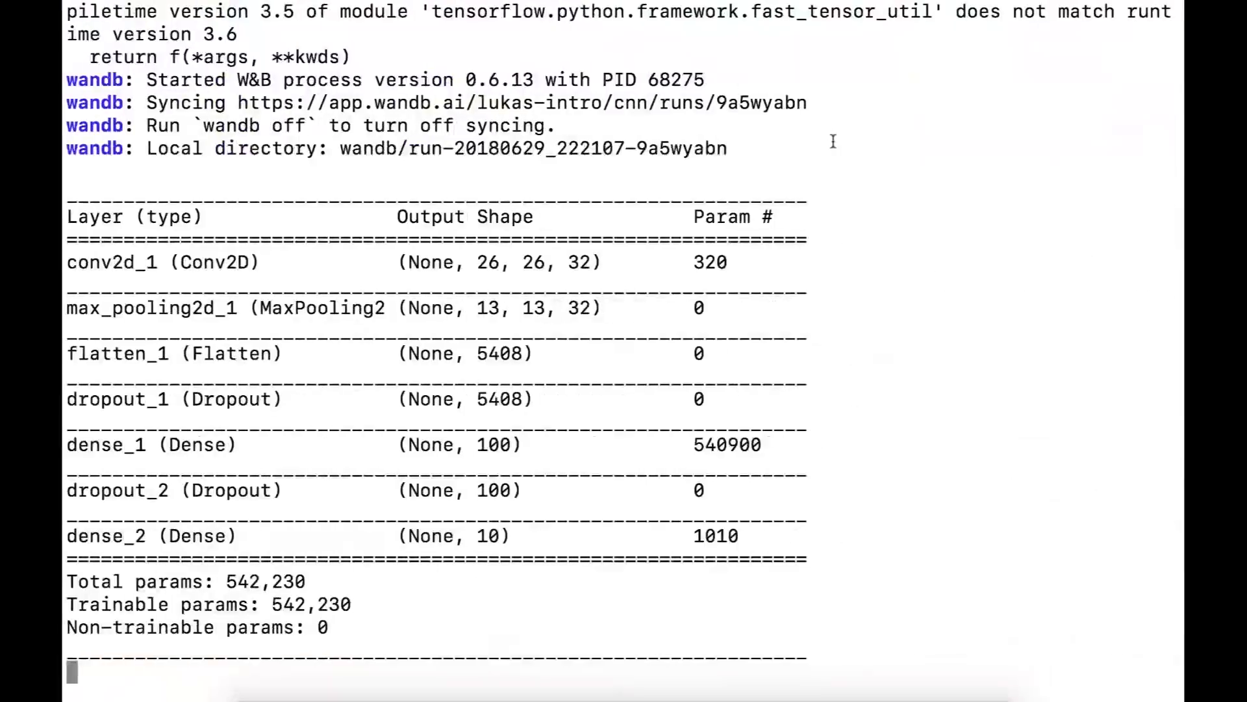
scroll("down", 3)
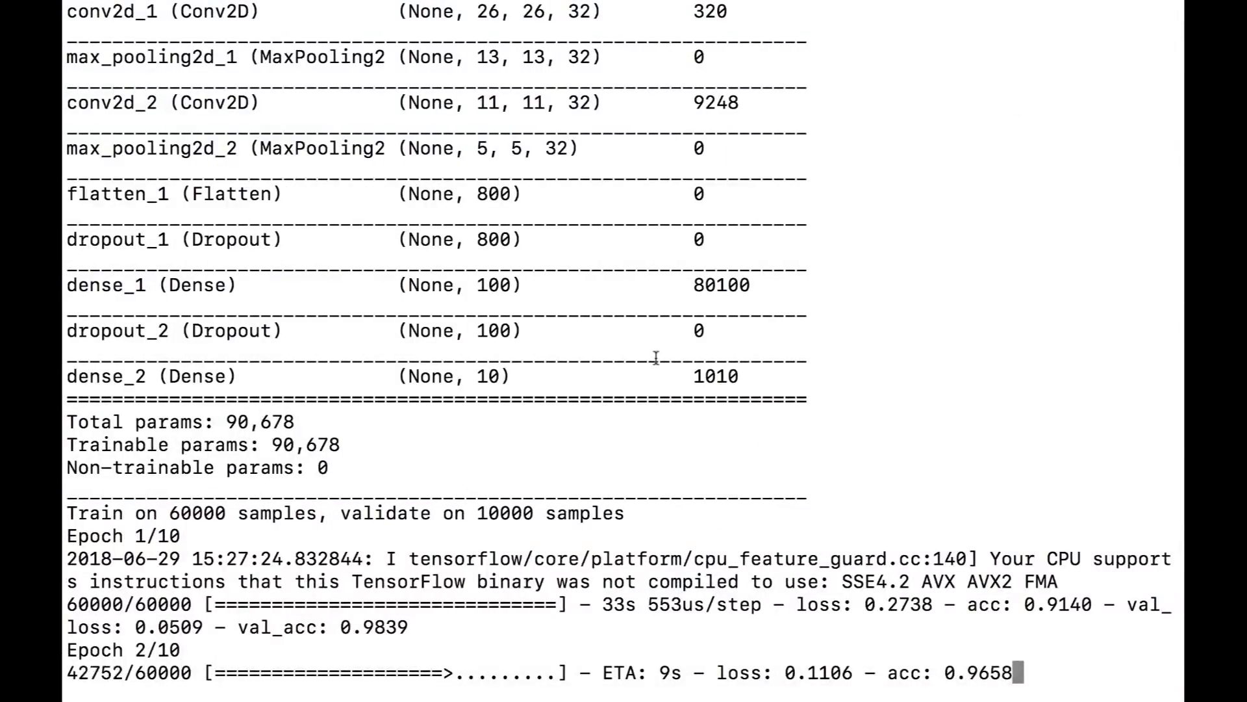
Interrupt the cnn.py training run with Ctrl+C during epoch 2.
key("ctrl+c")
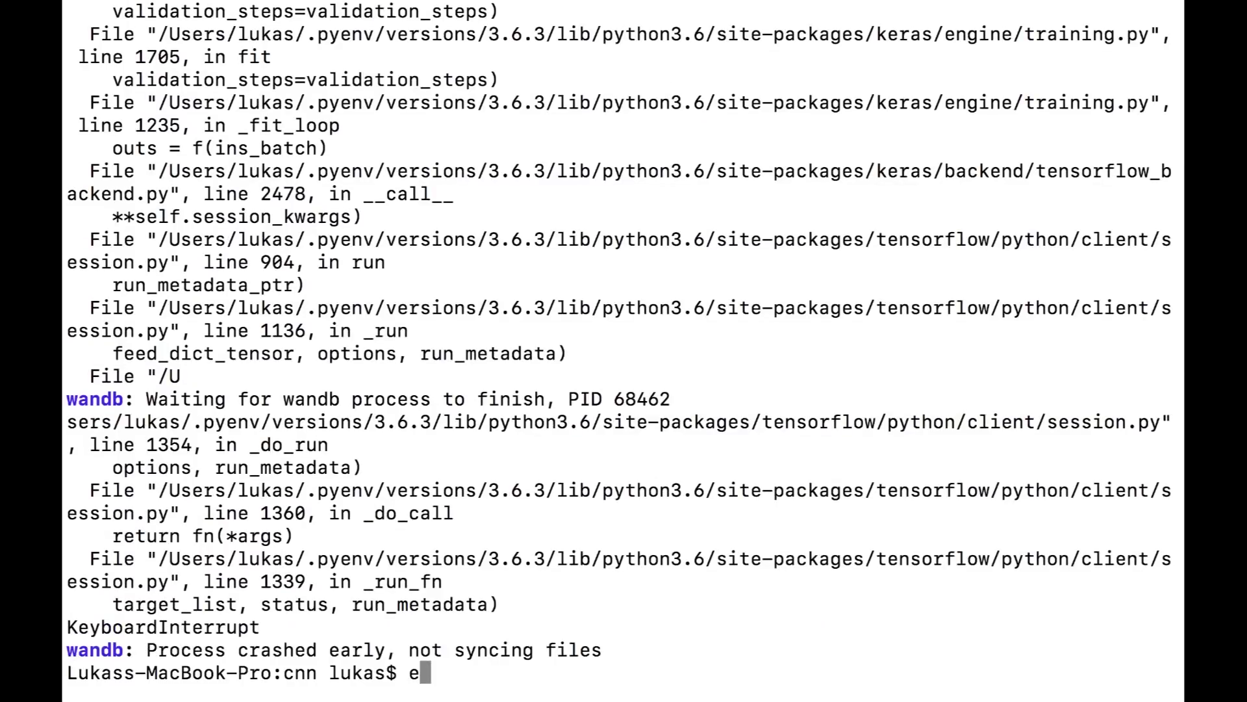